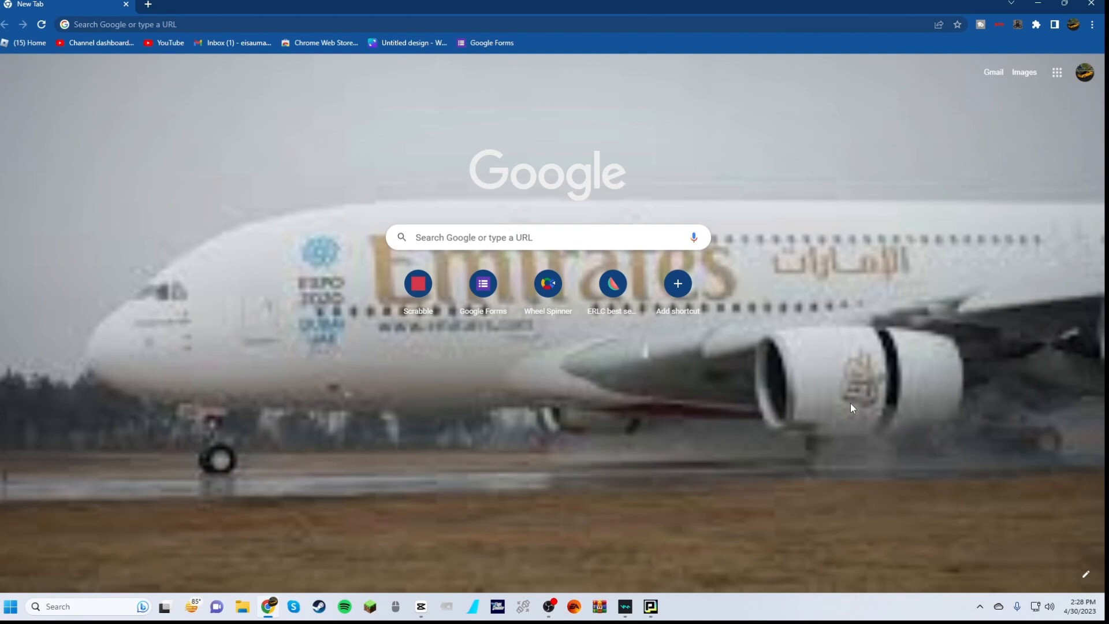
mouse_move(800, 389)
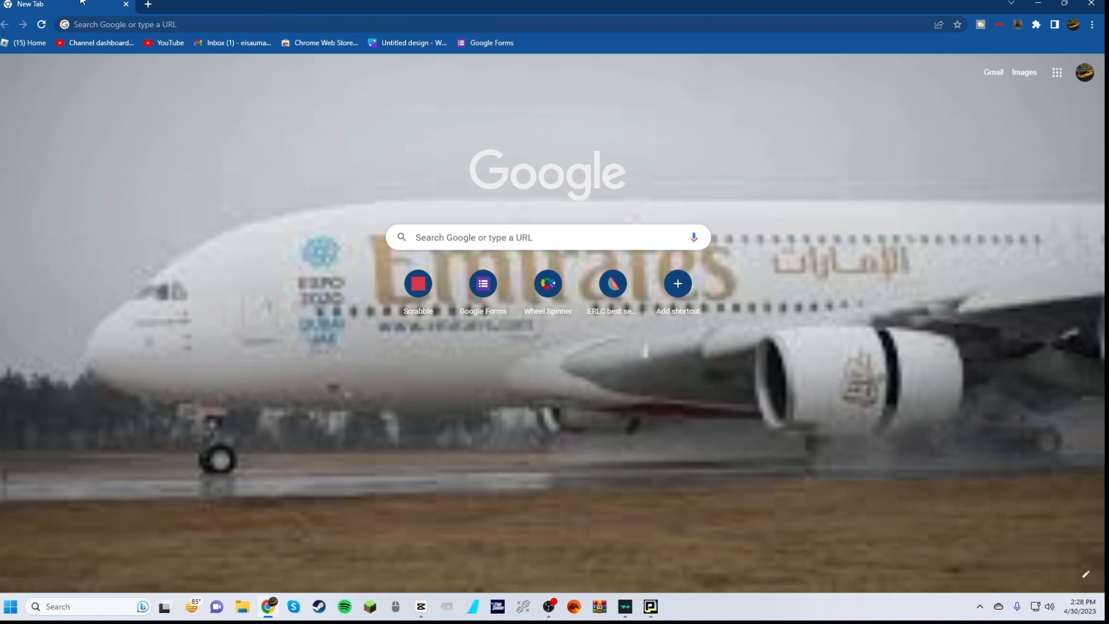
Activate the address bar to enter roshade.com.
click(283, 25)
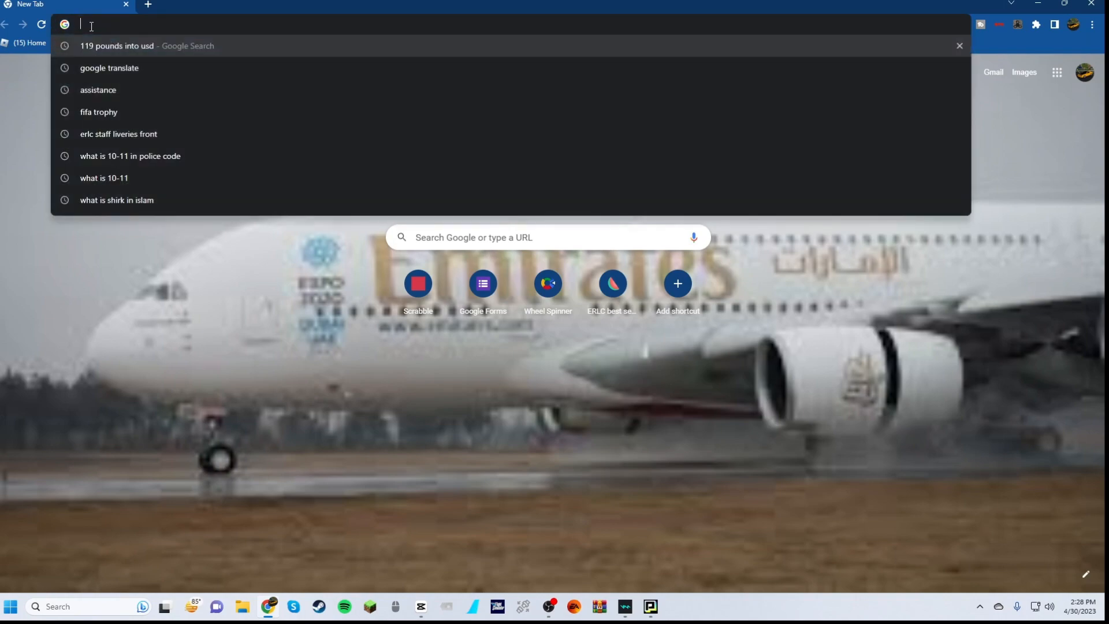
mouse_move(165, 96)
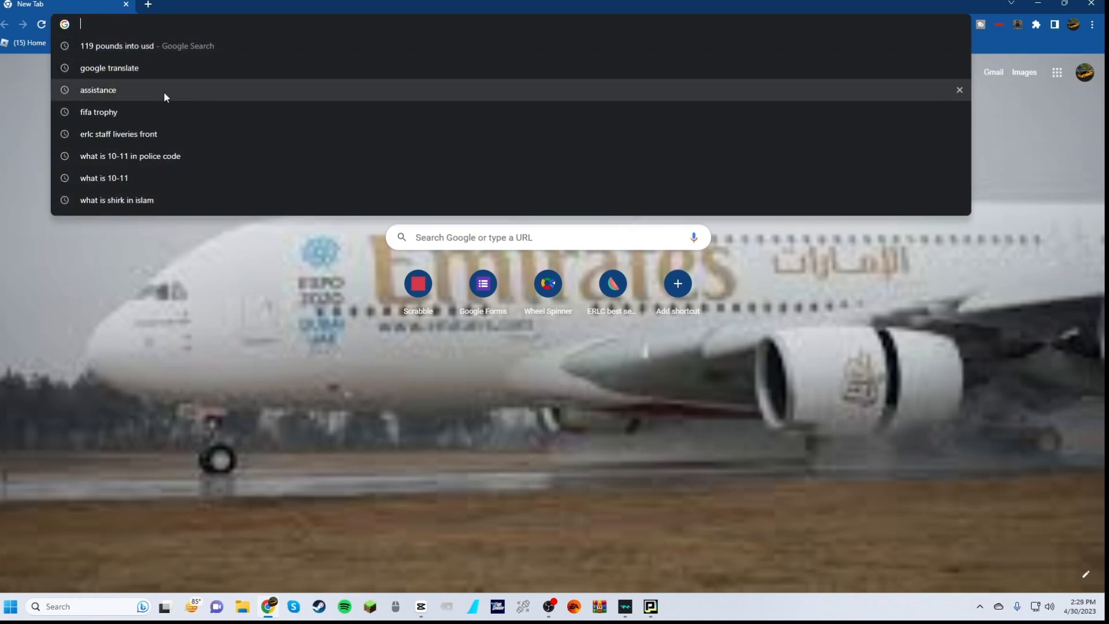
mouse_move(307, 334)
text(roshade.com)
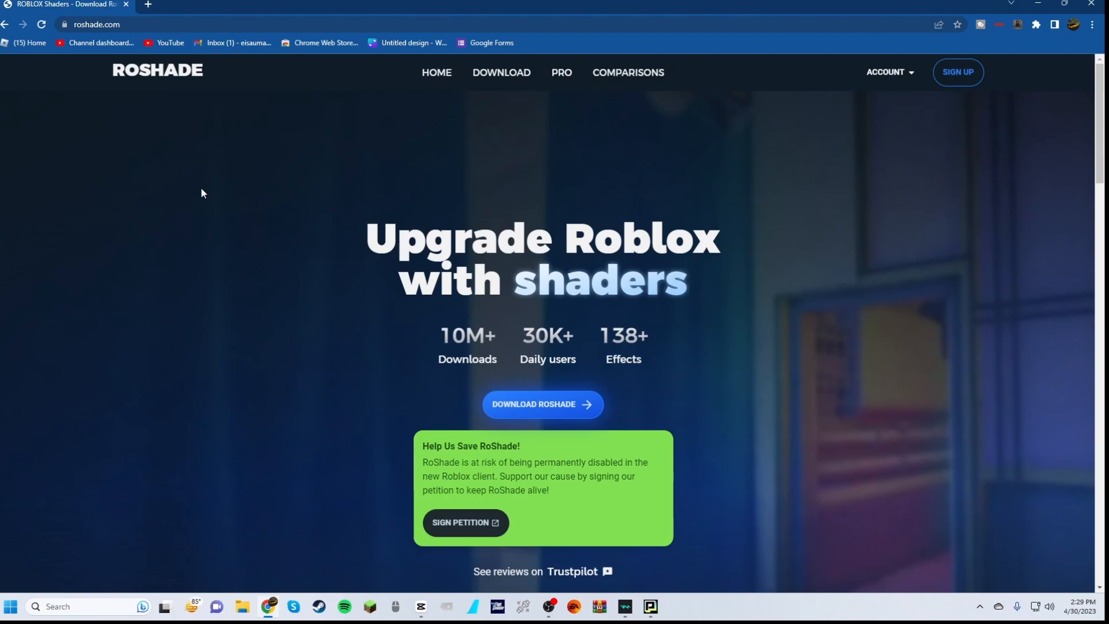
mouse_move(733, 470)
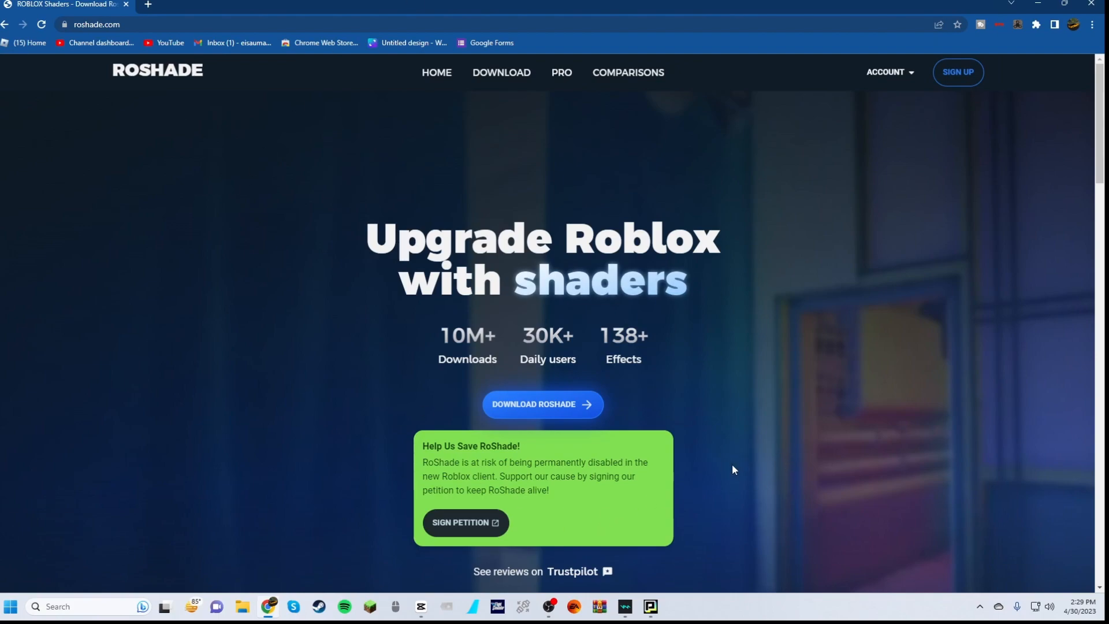
mouse_move(542, 405)
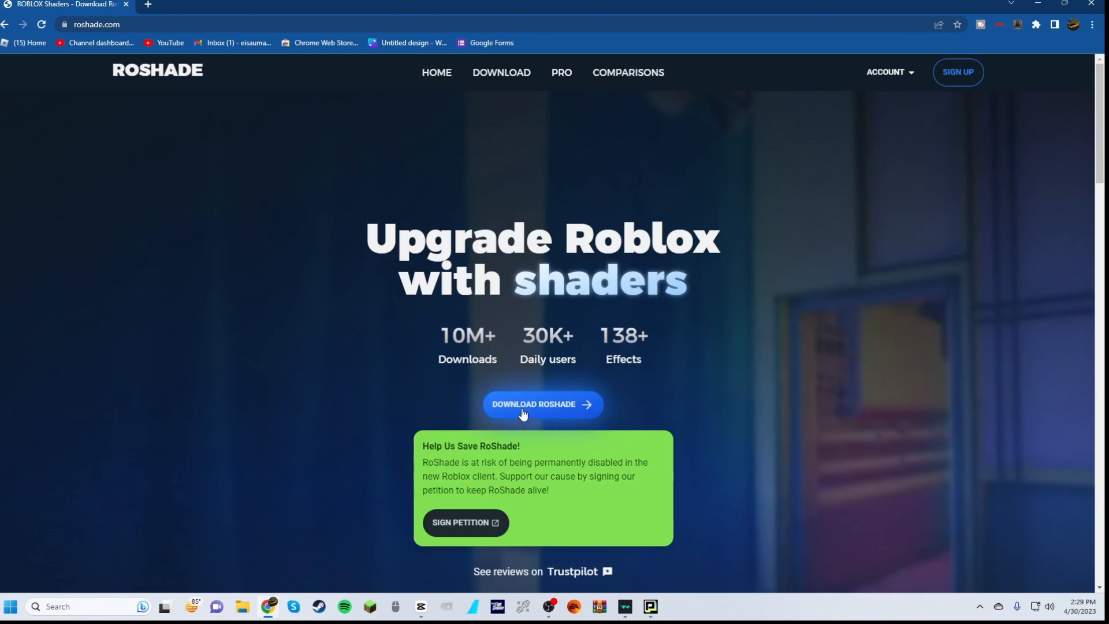
Go from the RoShade home page to the Download Shaders page.
scroll(down, 3)
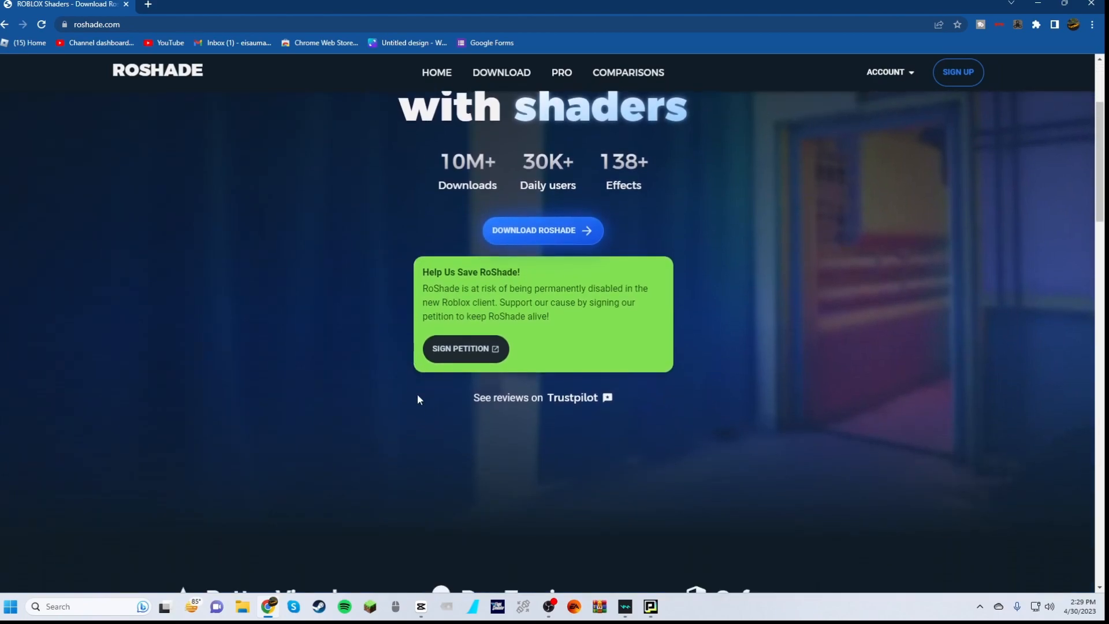
scroll(up, 3)
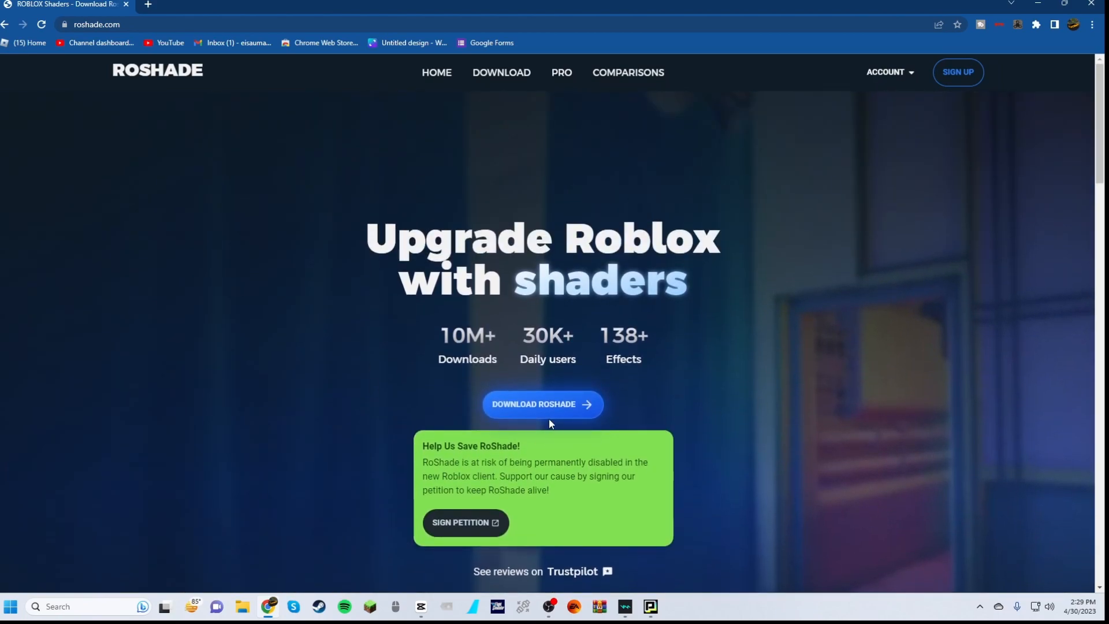
mouse_move(548, 409)
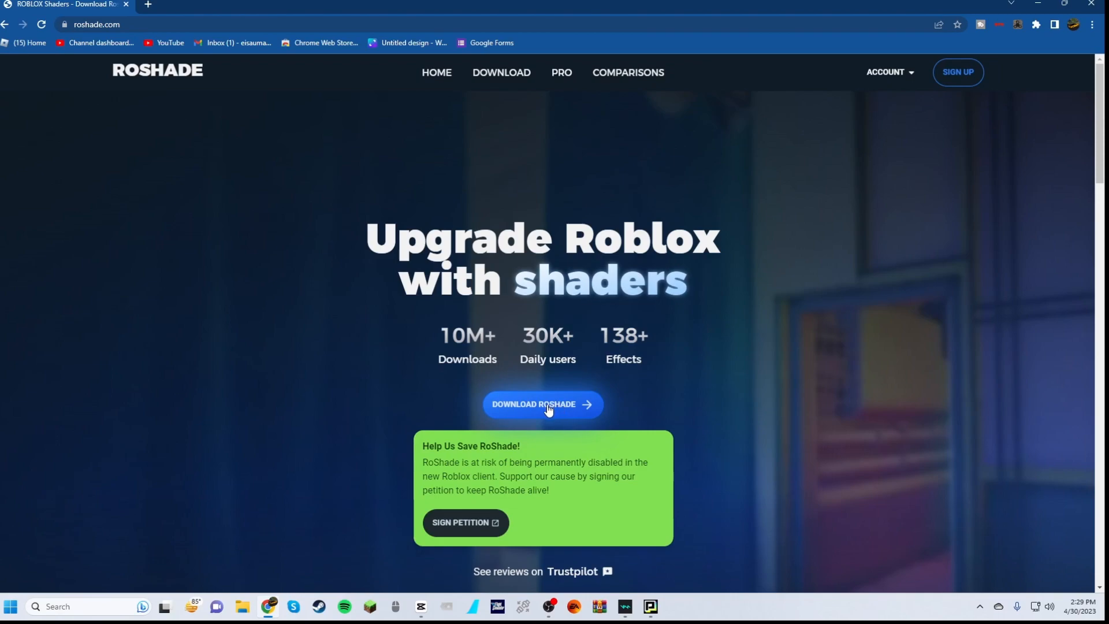
click(542, 405)
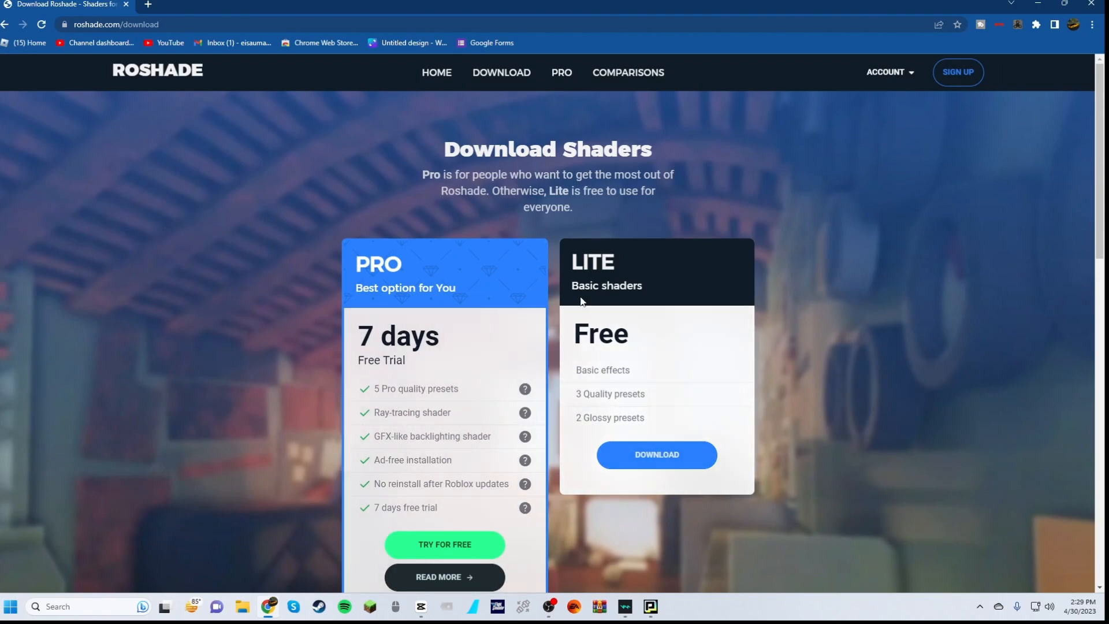
mouse_move(656, 455)
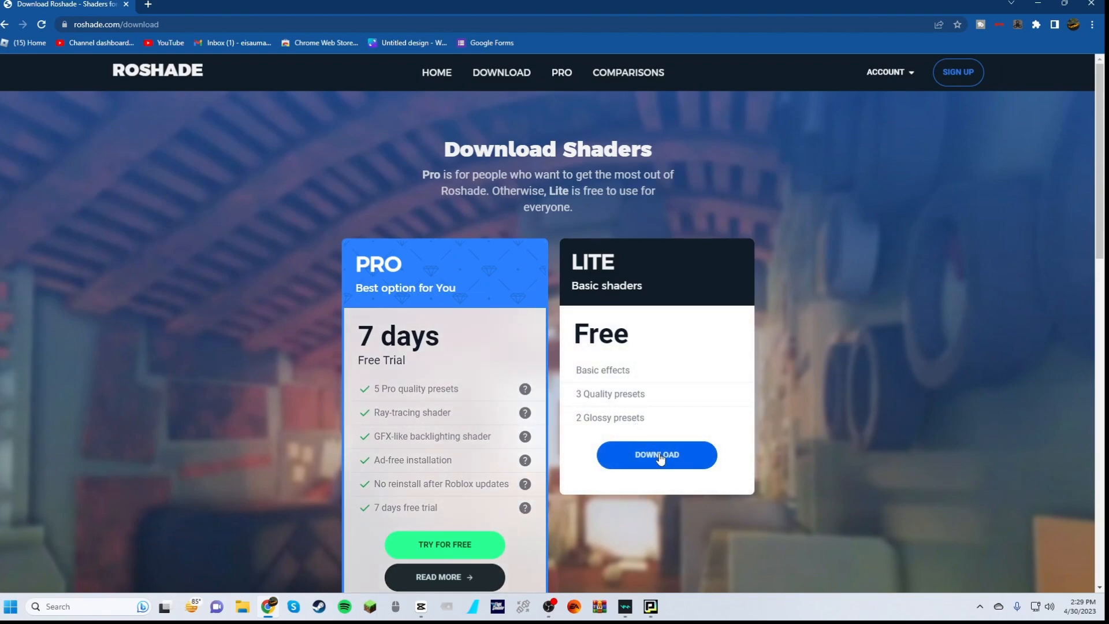
Download the free Lite shaders installer instead of the Pro trial.
click(656, 455)
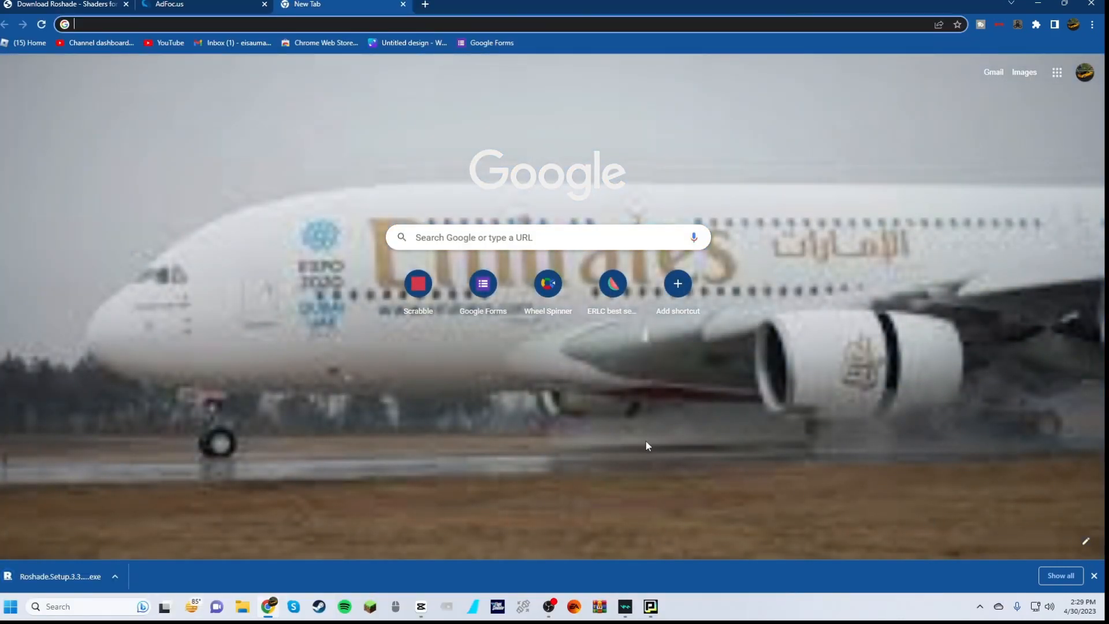
mouse_move(169, 471)
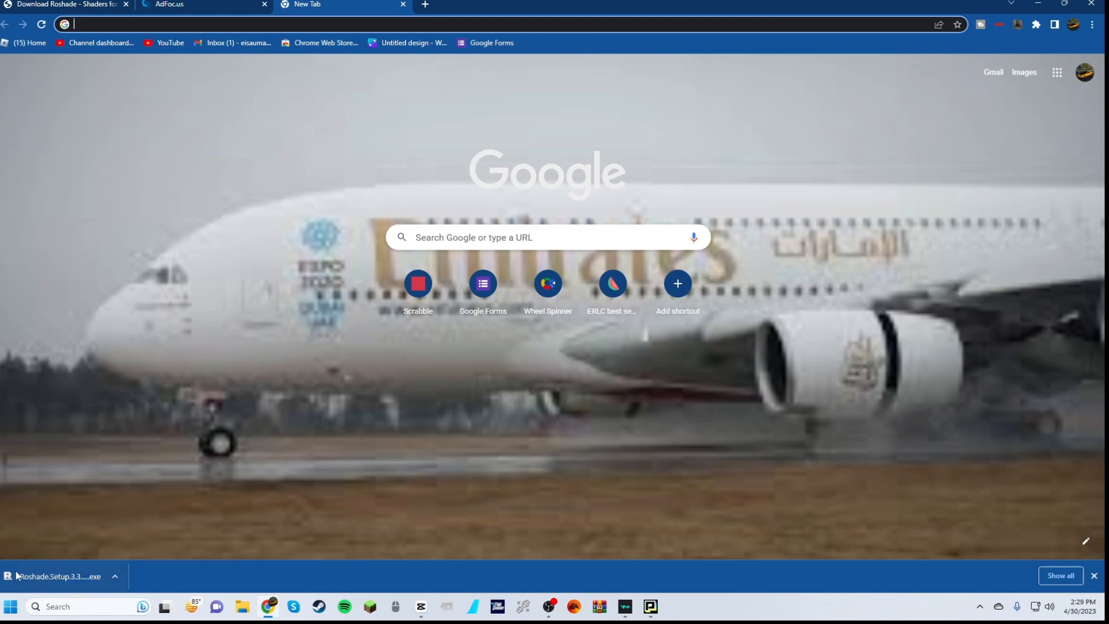
mouse_move(43, 581)
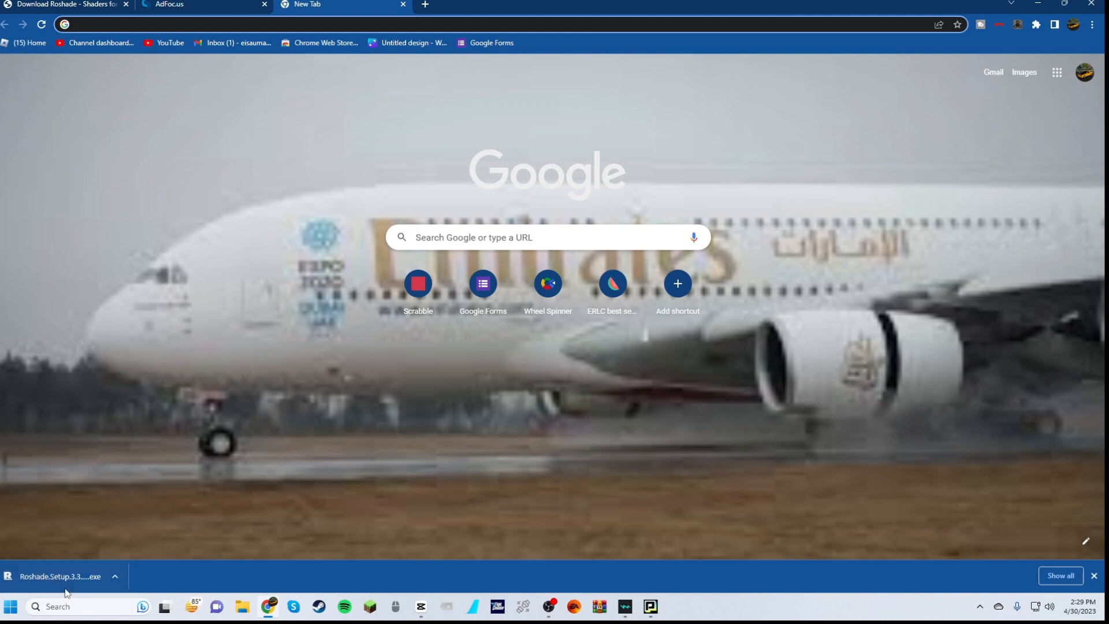
mouse_move(432, 206)
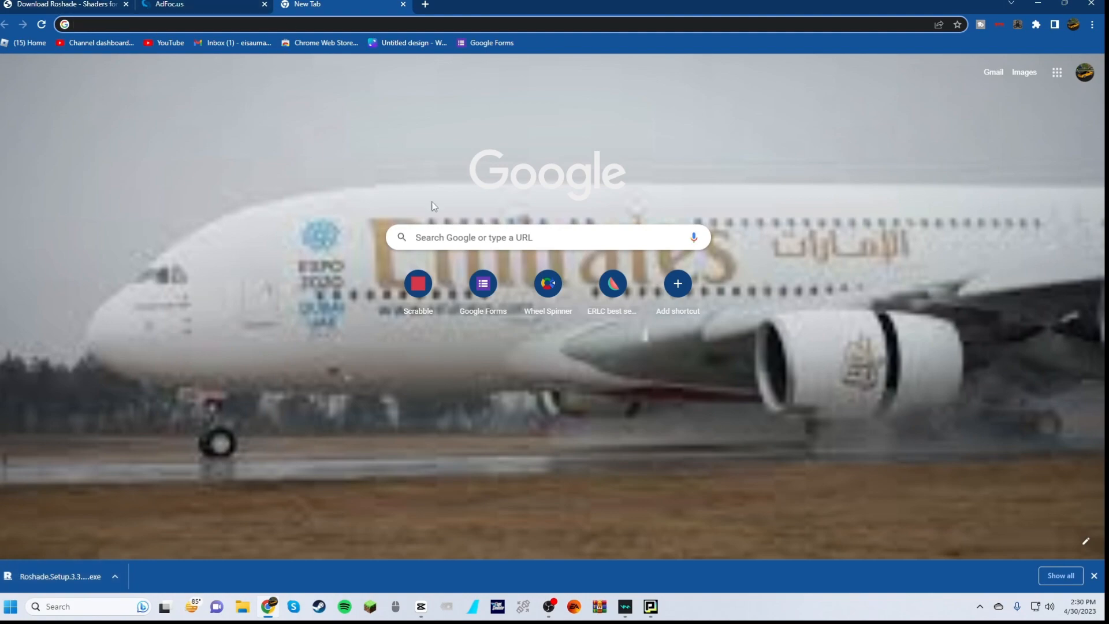
mouse_move(76, 575)
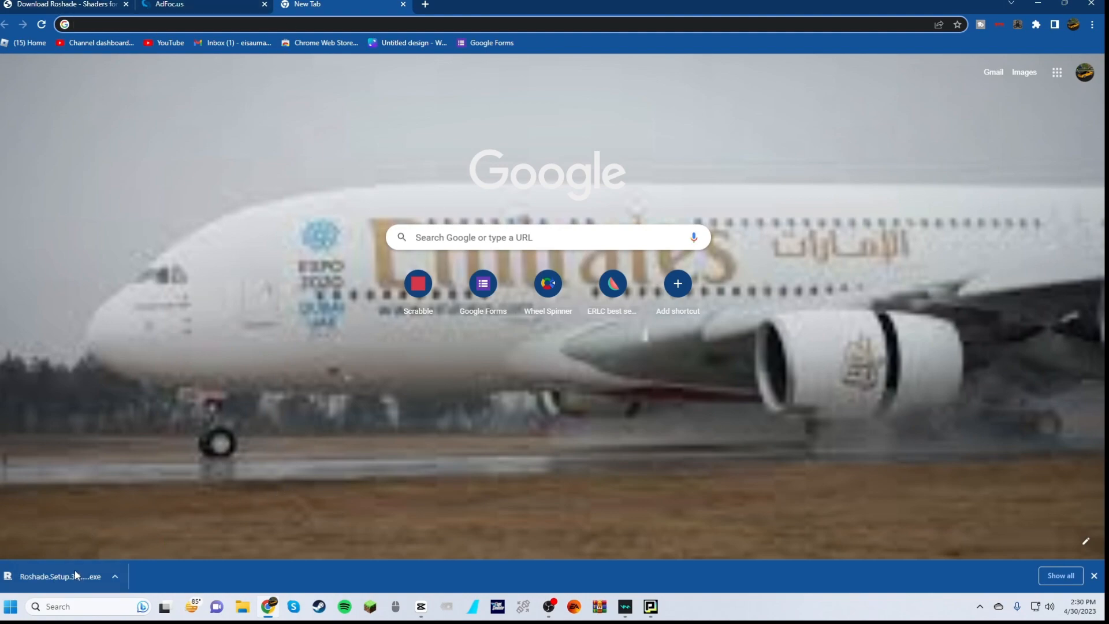
Launch the downloaded Roshade.Setup .exe from Chrome's download bar.
click(64, 575)
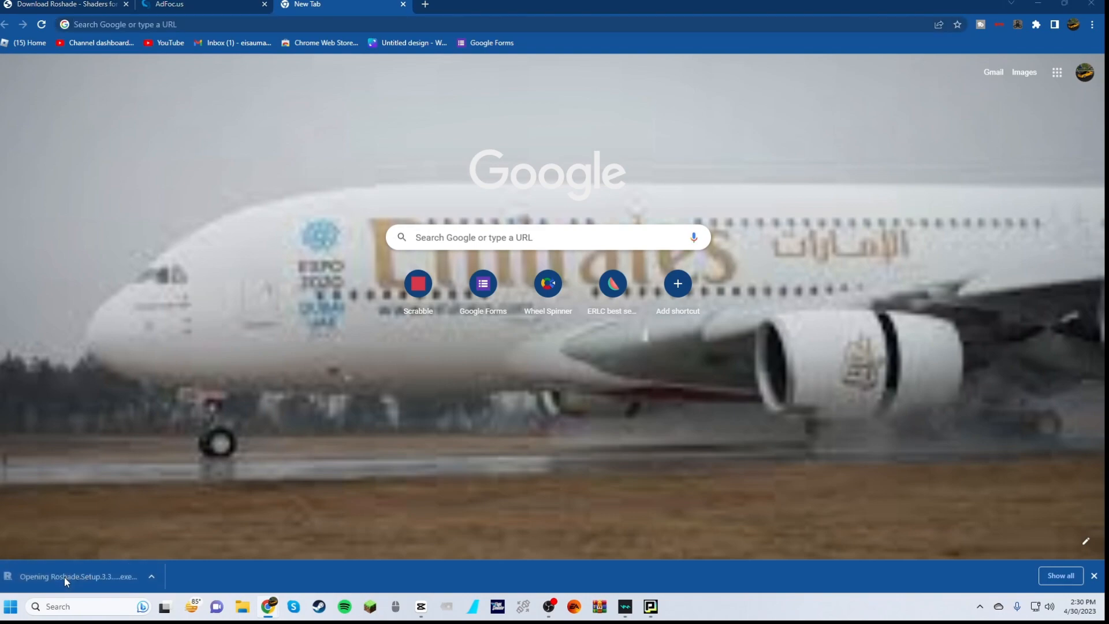
Install RoShade with default keybinds and all Glossy and Roshade presets, then close the installer.
click(76, 577)
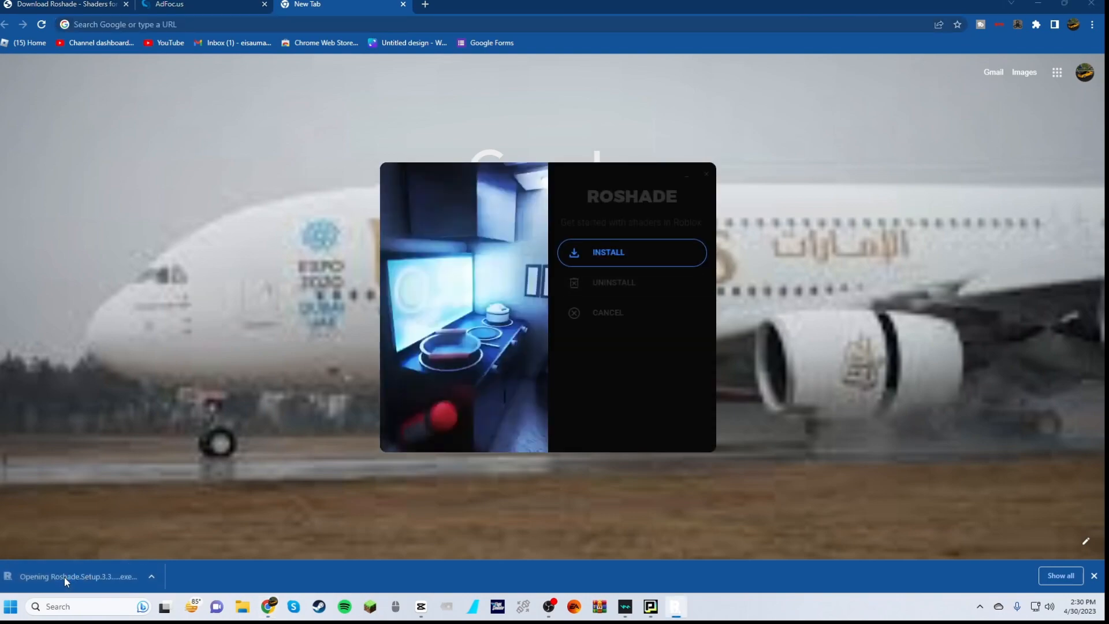
click(631, 253)
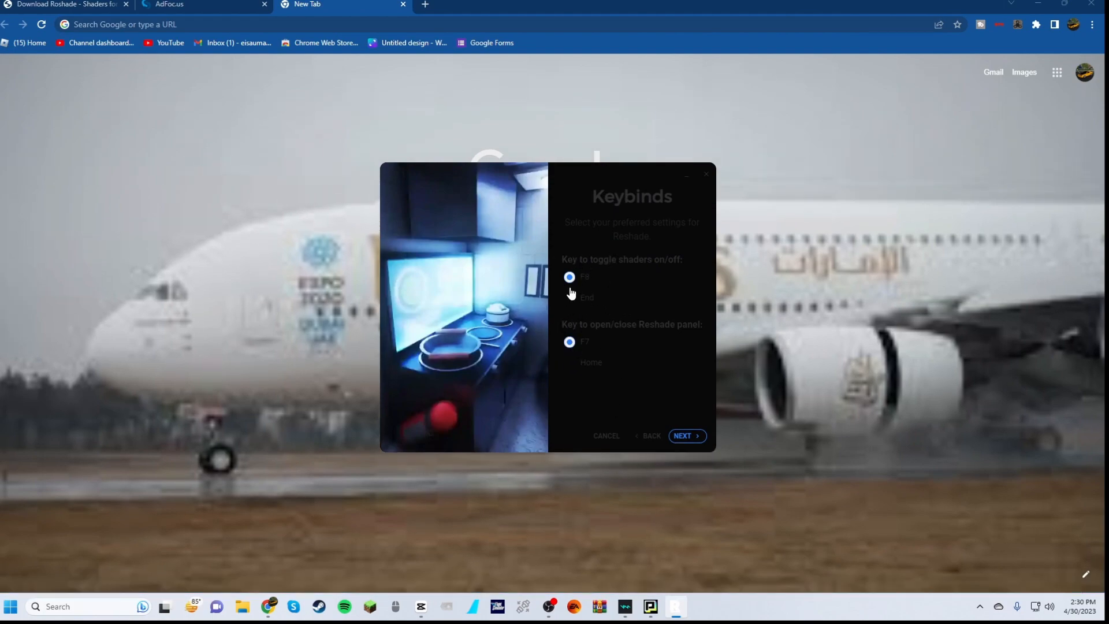
click(685, 436)
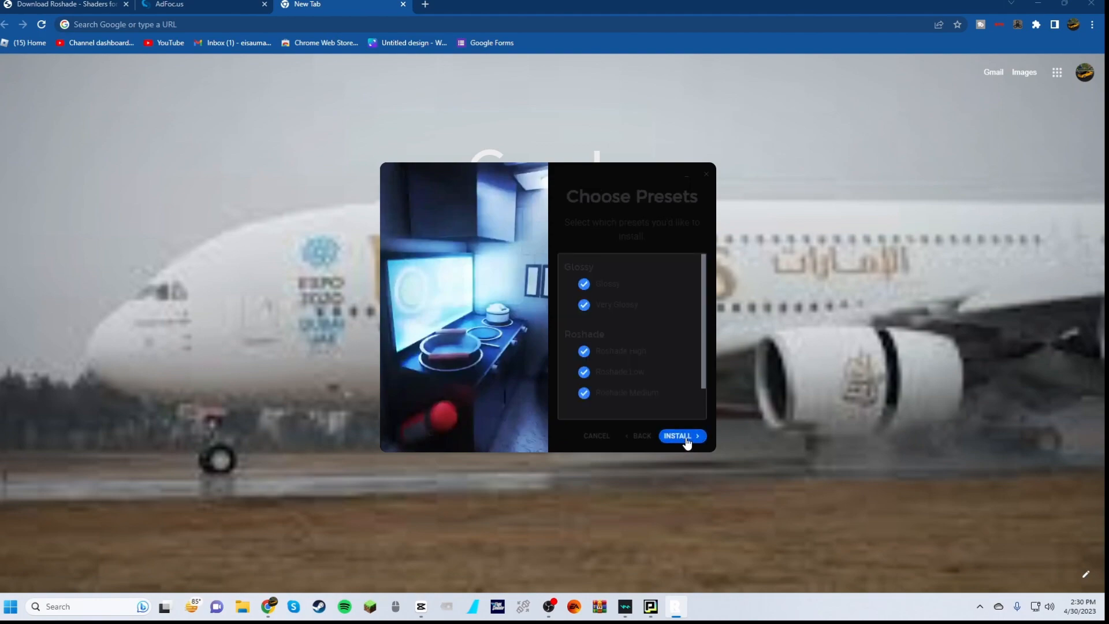
mouse_move(619, 312)
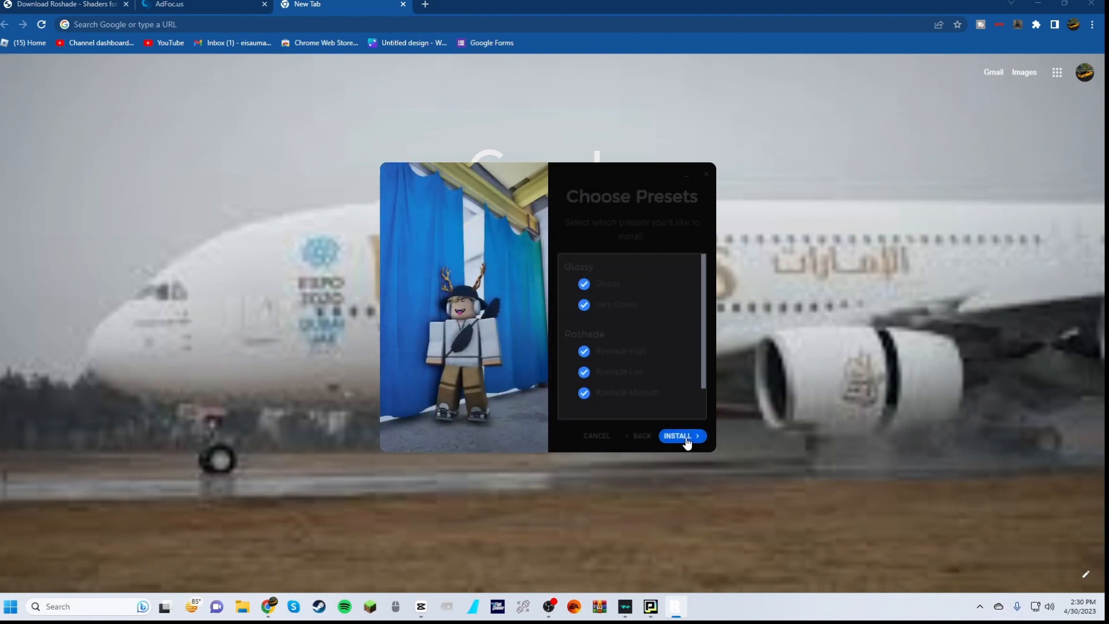
click(677, 435)
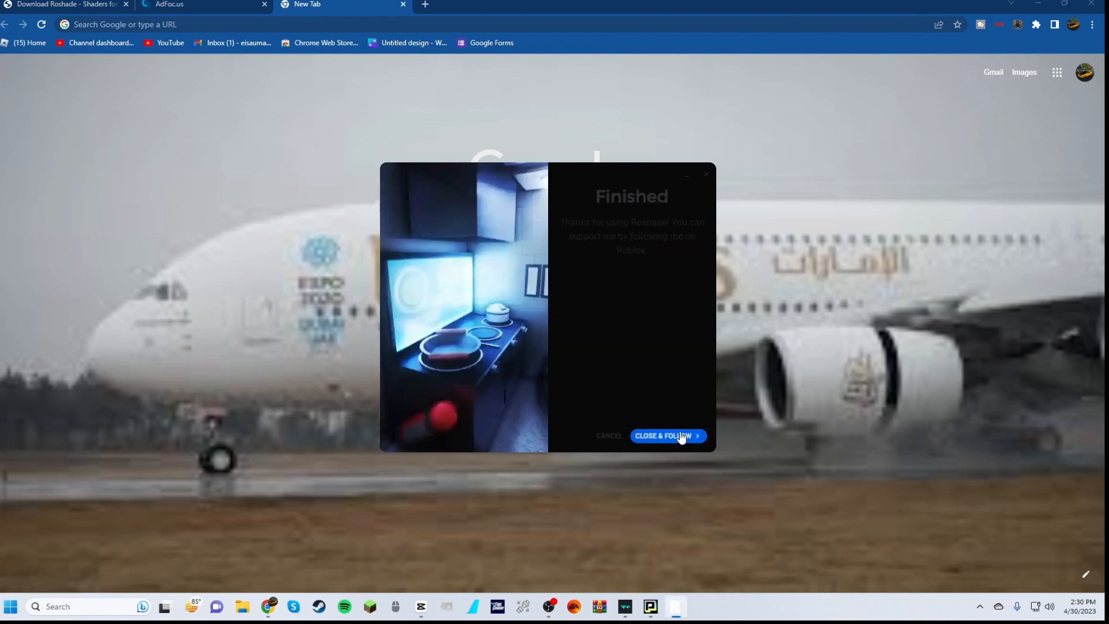
click(663, 435)
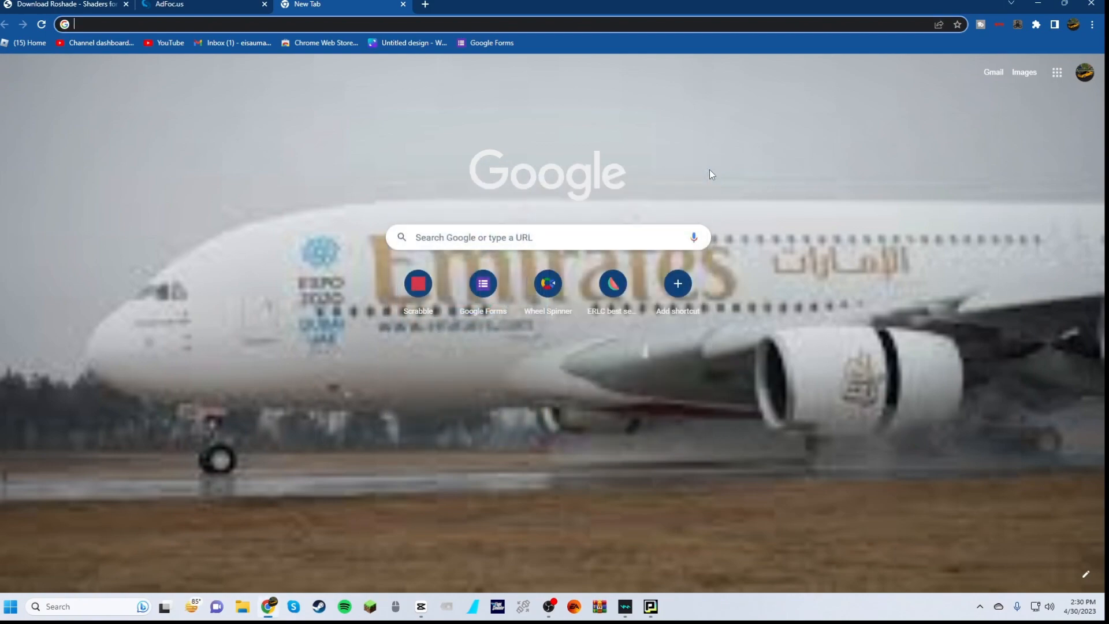
mouse_move(301, 161)
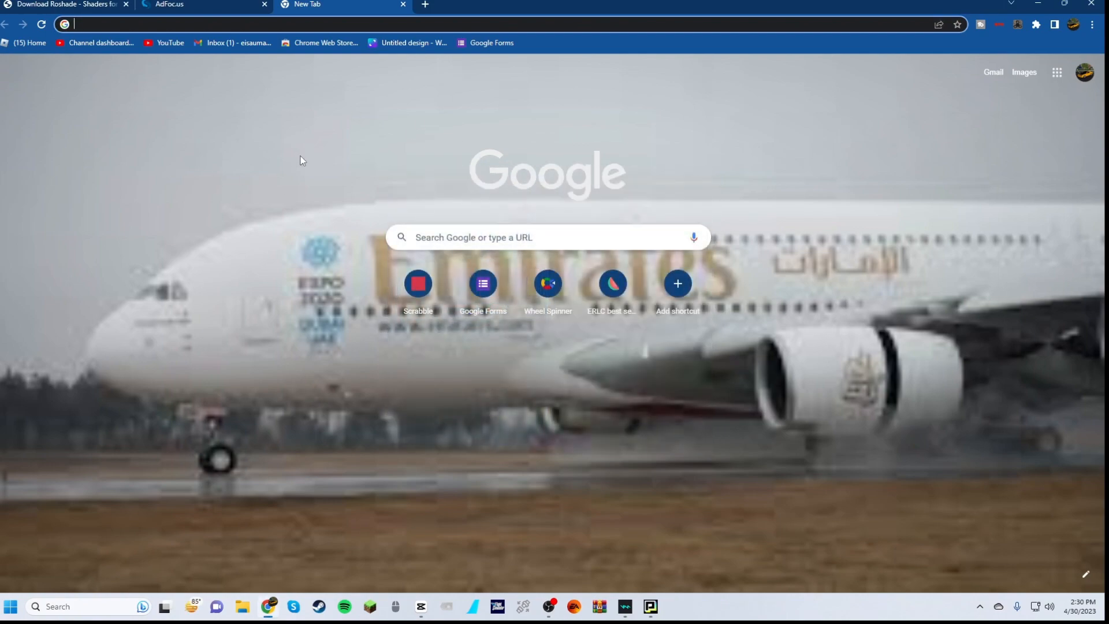
mouse_move(331, 137)
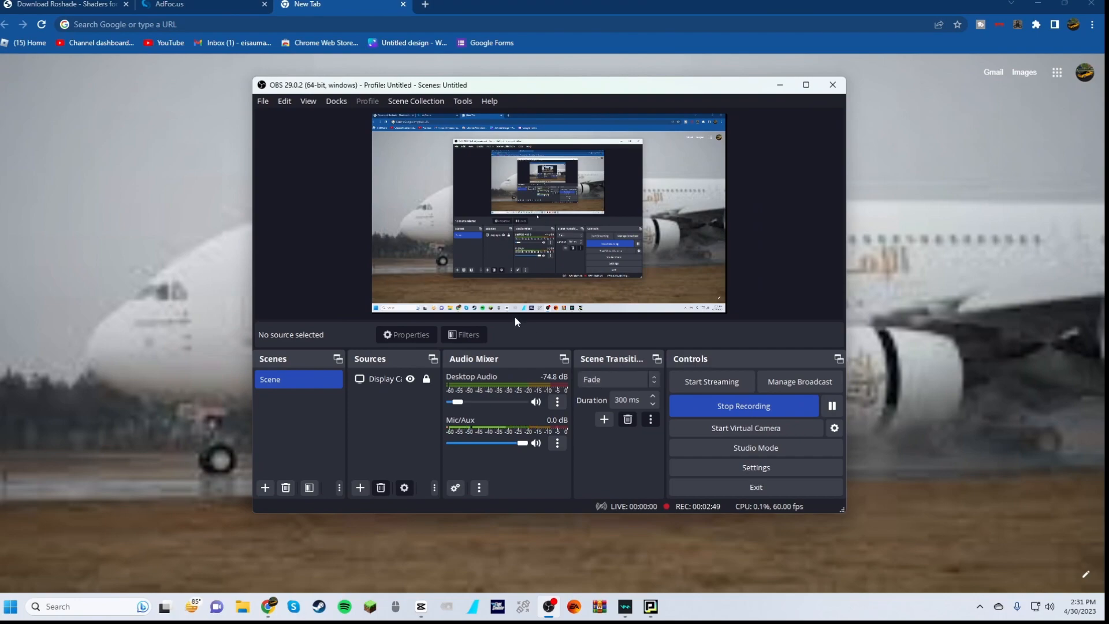
mouse_move(554, 357)
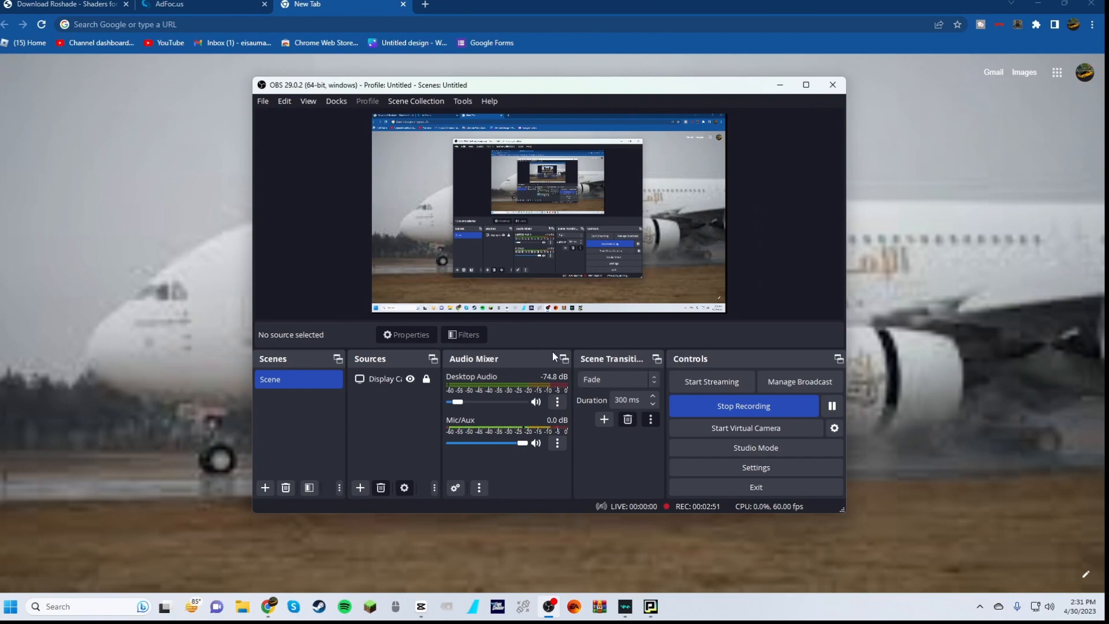
mouse_move(905, 316)
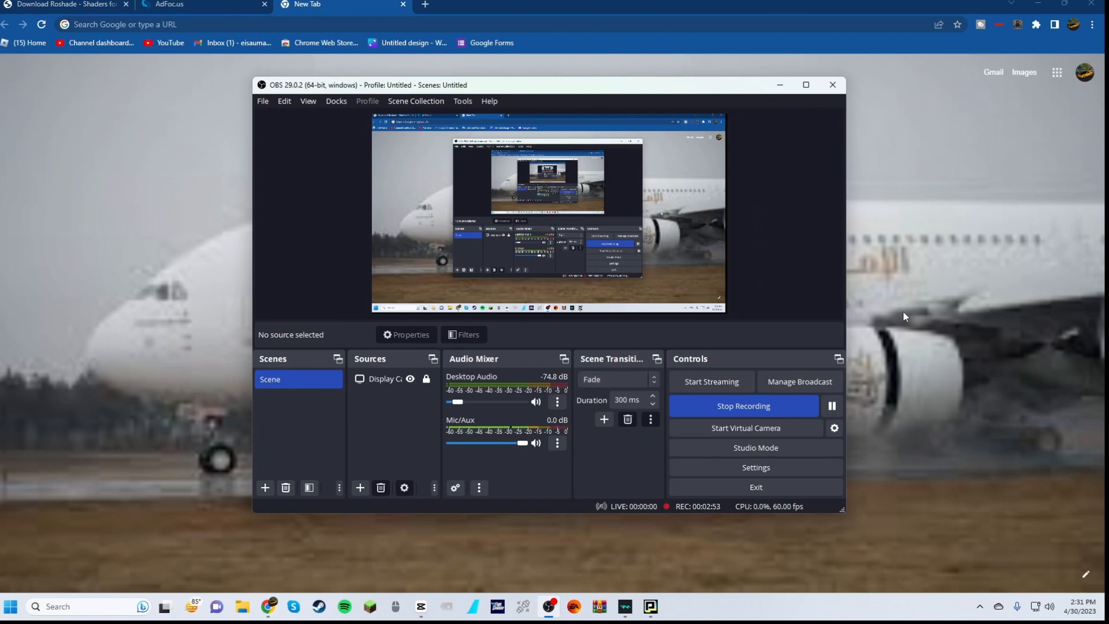